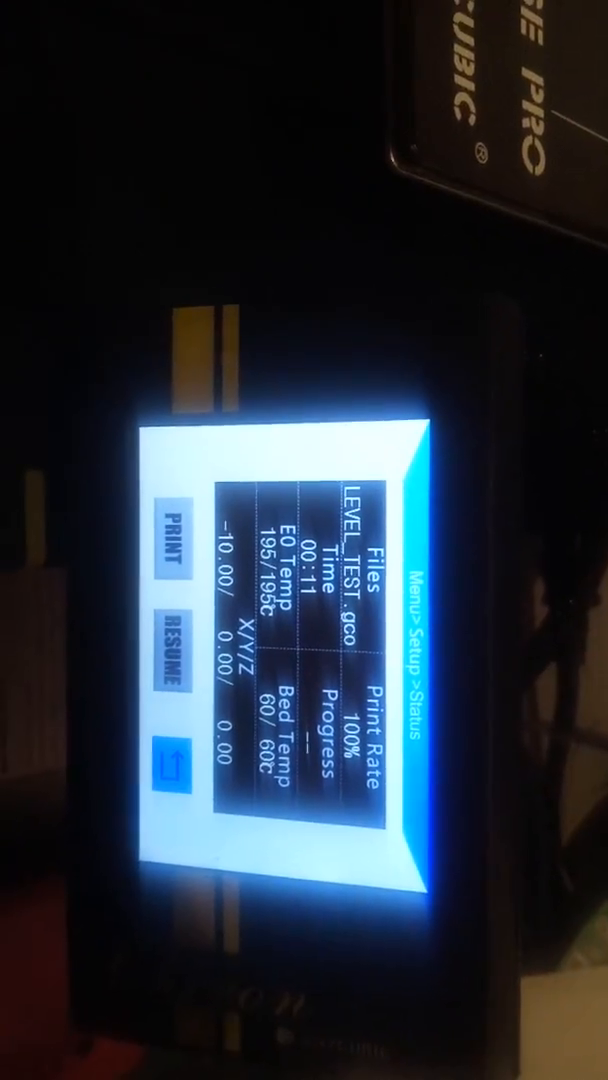
Start the LEVEL_TEST.gco print from the Status screen, bringing up Pause and Stop.
left_click(170, 550)
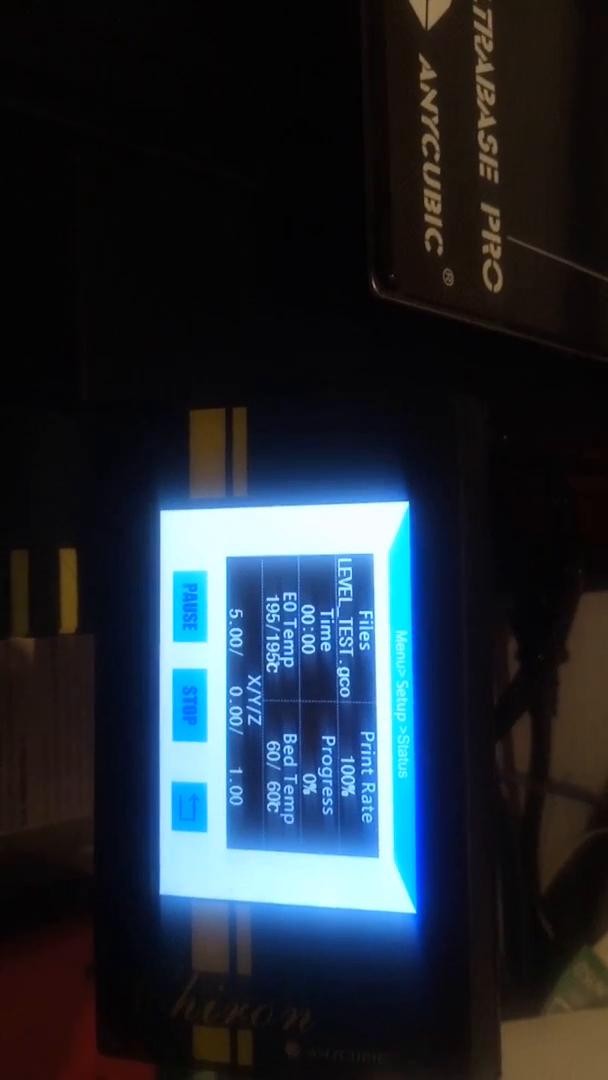